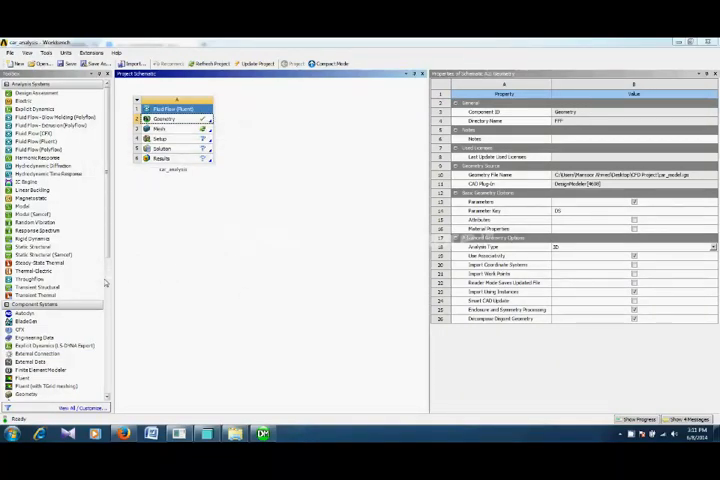
Step: Launch DesignModeler to edit the half-car project's geometry from the Geometry cell
{"action": "left_click", "coordinate": [24, 312]}
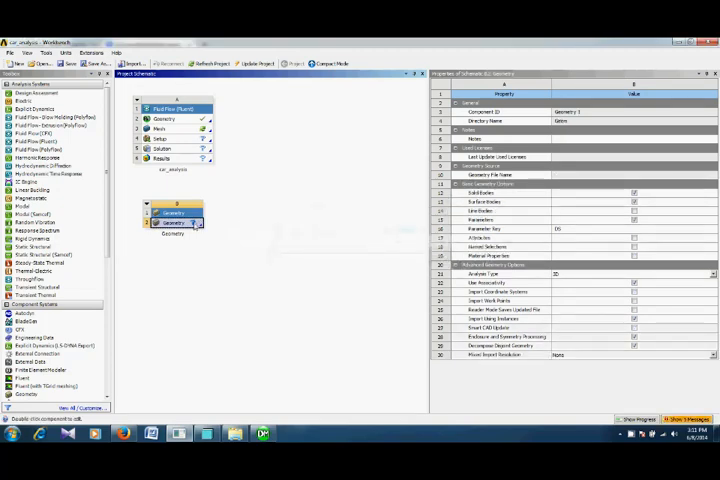
{"action": "right_click", "coordinate": [176, 222]}
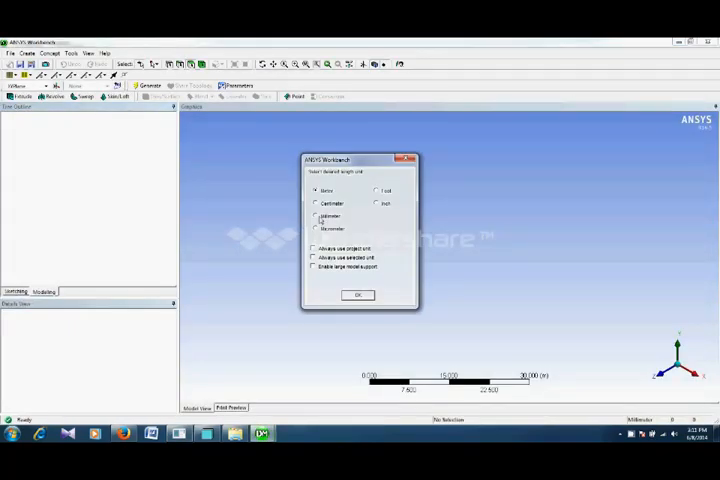
Step: Confirm the length unit and select XYPlane to view the car from the side
{"action": "left_click", "coordinate": [356, 294]}
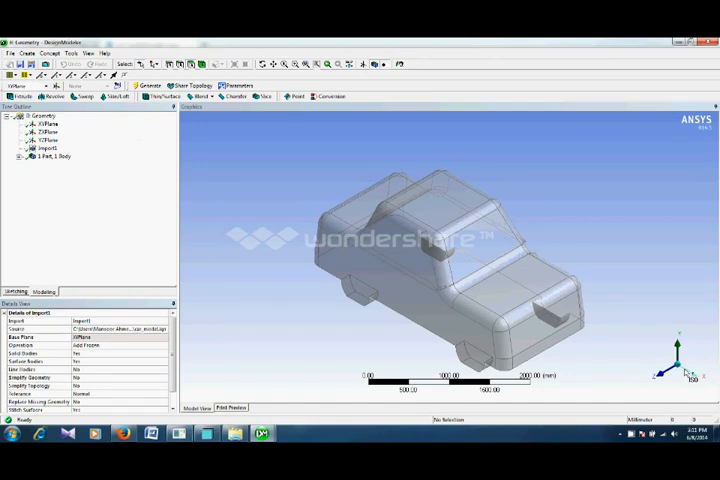
{"action": "left_click", "coordinate": [48, 128]}
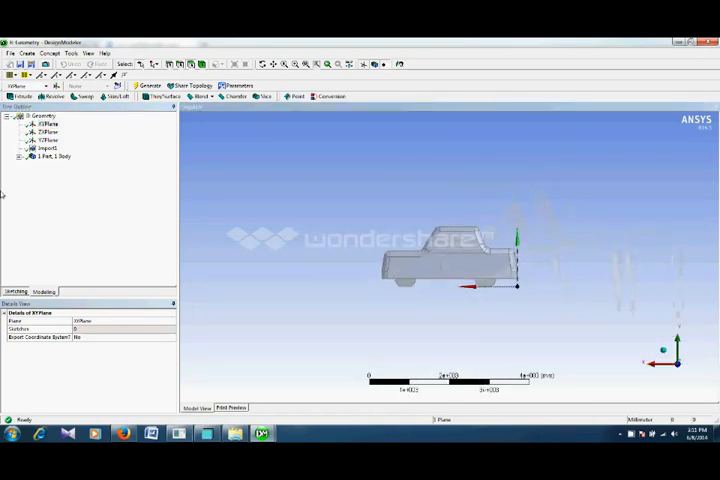
Step: Switch to sketching mode to draw a rectangle enclosing the car profile
{"action": "left_click", "coordinate": [16, 292]}
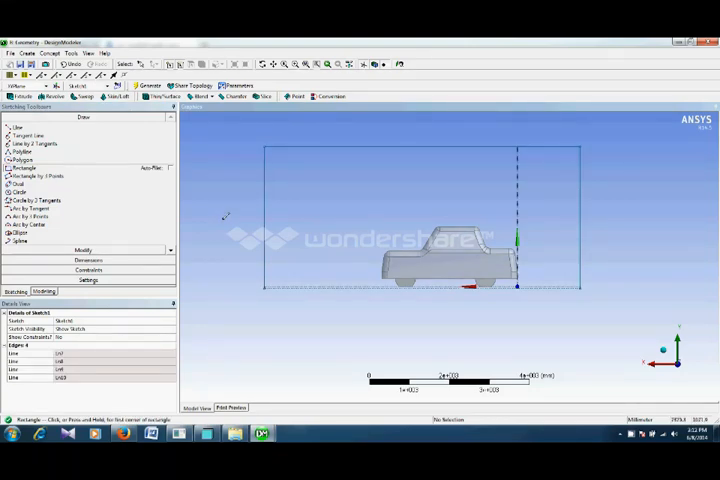
{"action": "mouse_move", "coordinate": [310, 248]}
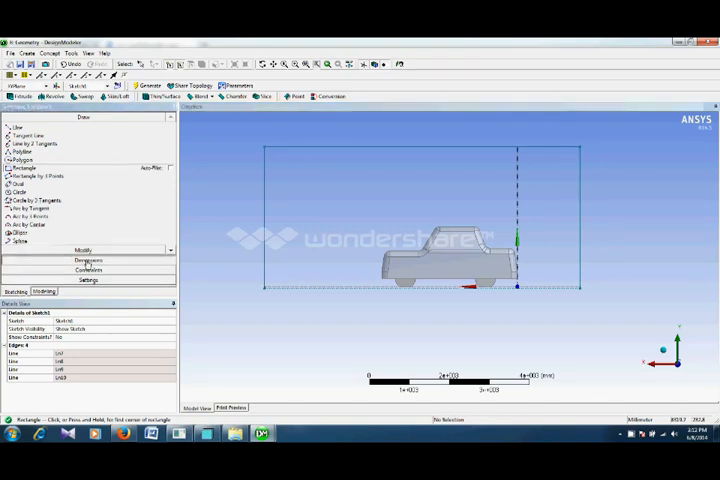
{"action": "left_click", "coordinate": [88, 128]}
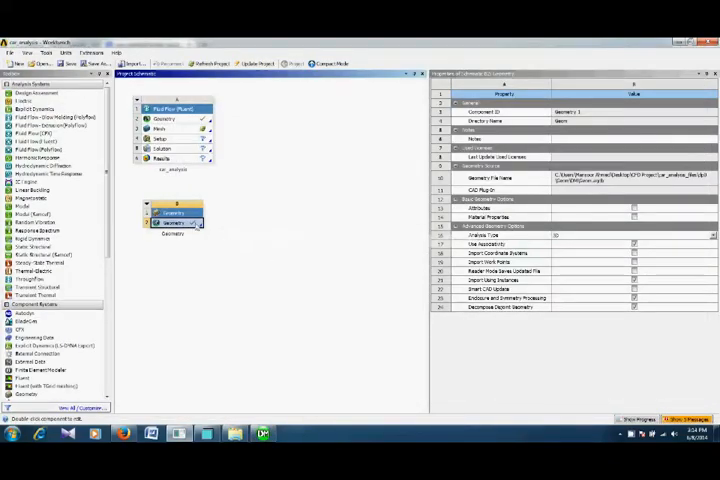
Step: Reopen the geometry in DesignModeler to review the box enclosure around the car
{"action": "right_click", "coordinate": [176, 222]}
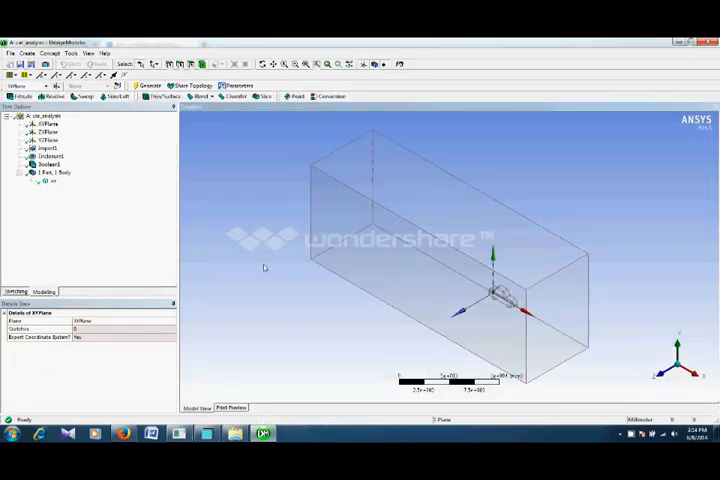
{"action": "mouse_move", "coordinate": [40, 190]}
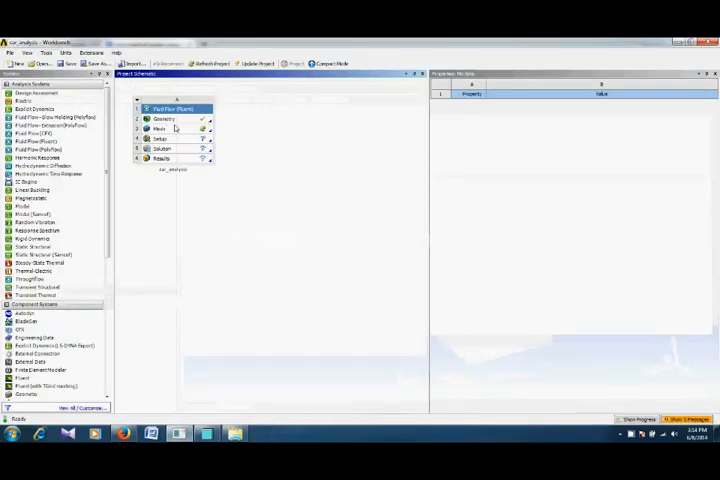
Step: Launch ANSYS Meshing from the Mesh cell of the analysis system
{"action": "left_click", "coordinate": [162, 128]}
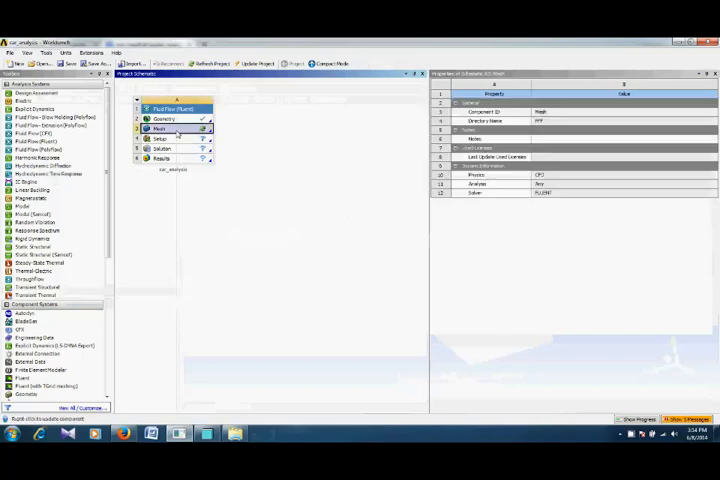
{"action": "double_click", "coordinate": [164, 118]}
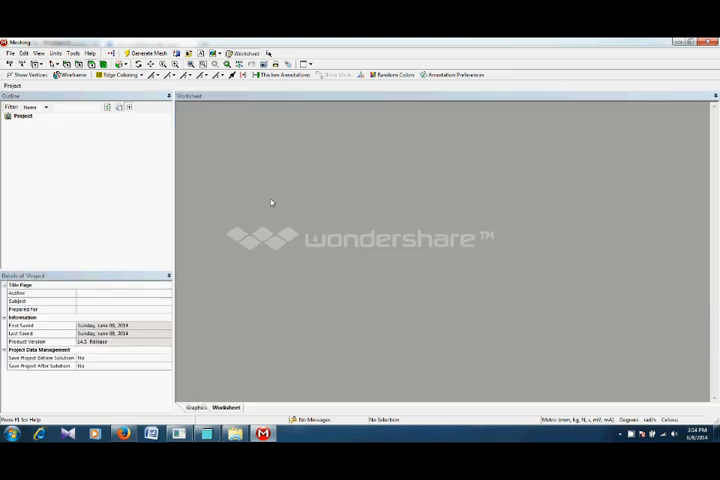
Step: Let the box air domain model load and show the Details of Mesh
{"action": "left_click", "coordinate": [144, 52]}
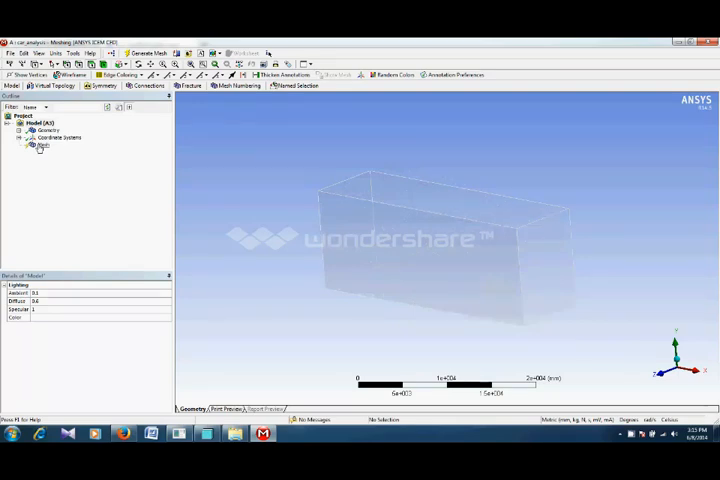
{"action": "left_click", "coordinate": [40, 144]}
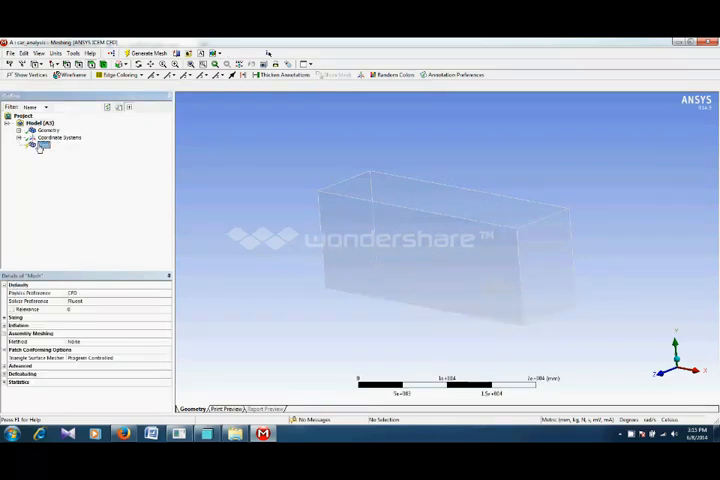
Step: Generate an initial tetrahedral mesh over the box air domain
{"action": "right_click", "coordinate": [44, 144]}
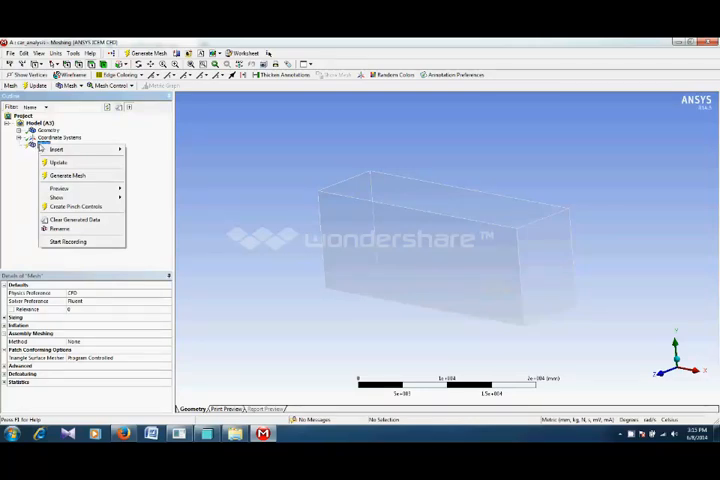
{"action": "mouse_move", "coordinate": [56, 148]}
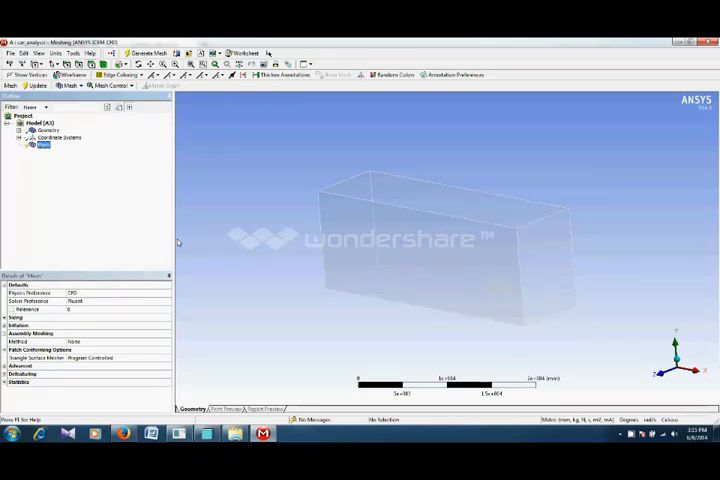
{"action": "left_click", "coordinate": [148, 52]}
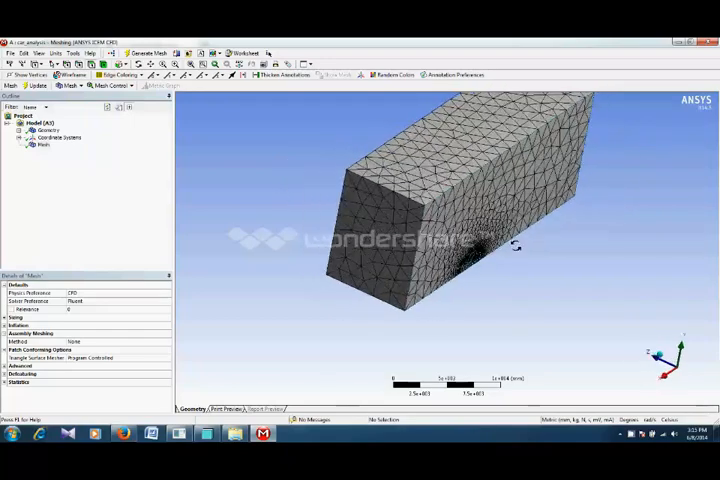
Step: Orbit the meshed box to inspect it from several sides
{"action": "left_click_drag", "start_coordinate": [516, 244], "coordinate": [650, 244]}
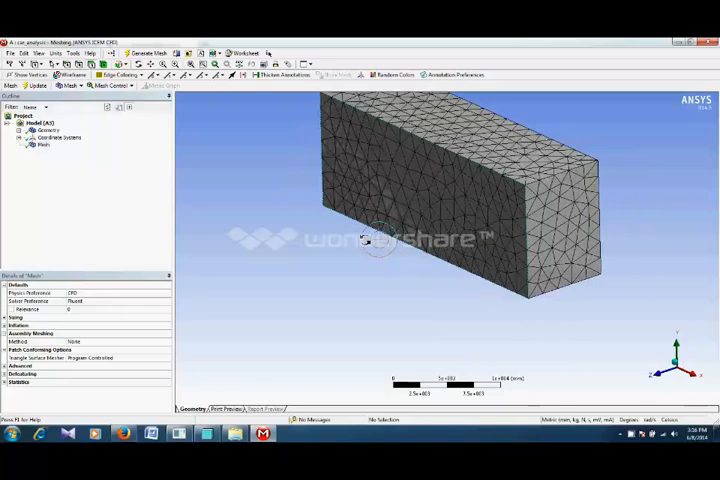
{"action": "left_click_drag", "start_coordinate": [380, 240], "coordinate": [420, 260]}
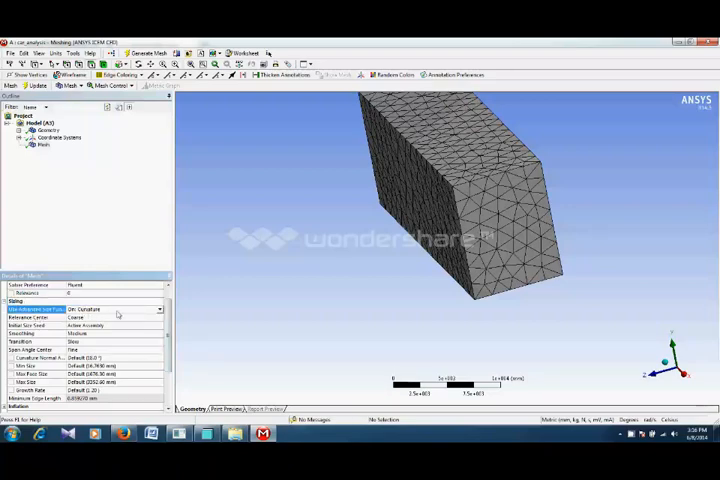
Step: Set a finer Relevance Center and finer overall mesh sizing in Details of Mesh
{"action": "left_click", "coordinate": [160, 308]}
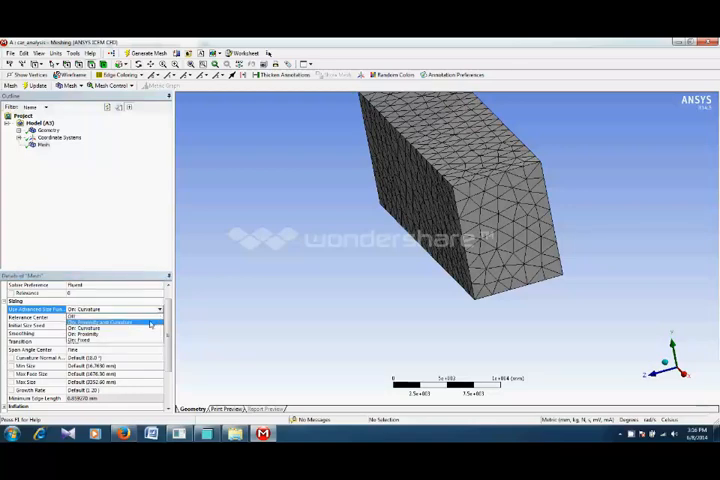
{"action": "left_click", "coordinate": [120, 322]}
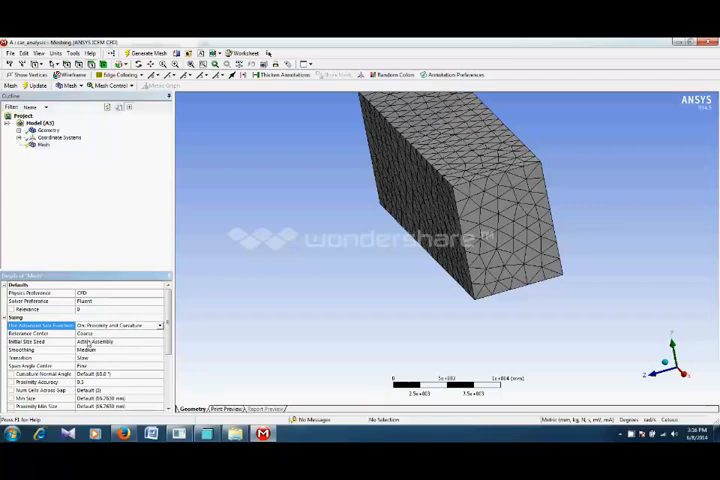
{"action": "left_click", "coordinate": [30, 348]}
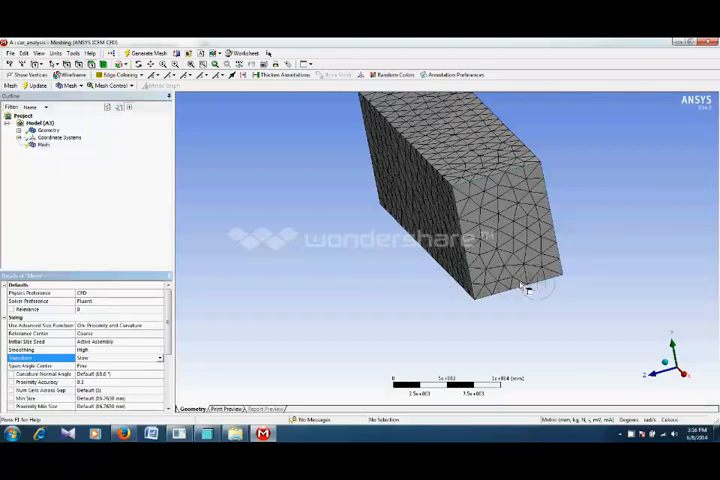
Step: Rotate and zoom to the car cutout to see the refined mesh density there
{"action": "left_click_drag", "start_coordinate": [530, 290], "coordinate": [350, 280]}
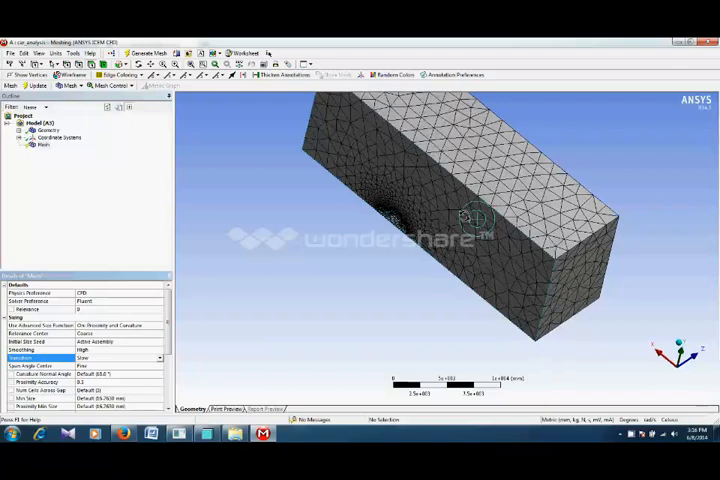
{"action": "left_click_drag", "start_coordinate": [480, 220], "coordinate": [414, 240]}
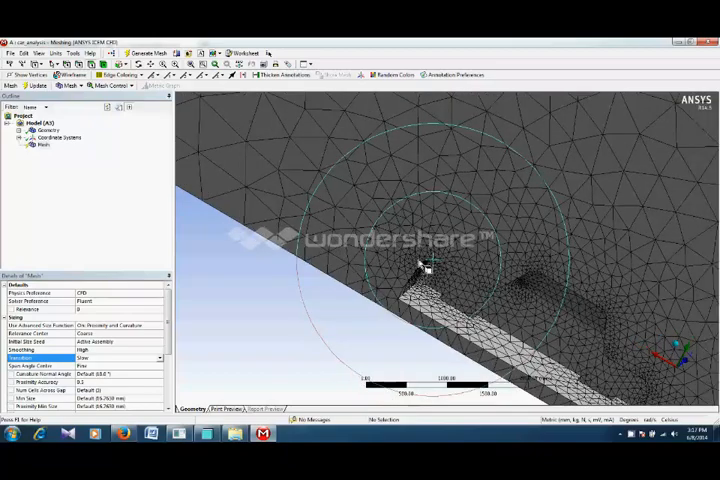
{"action": "scroll", "scroll_direction": "down", "scroll_amount": 3}
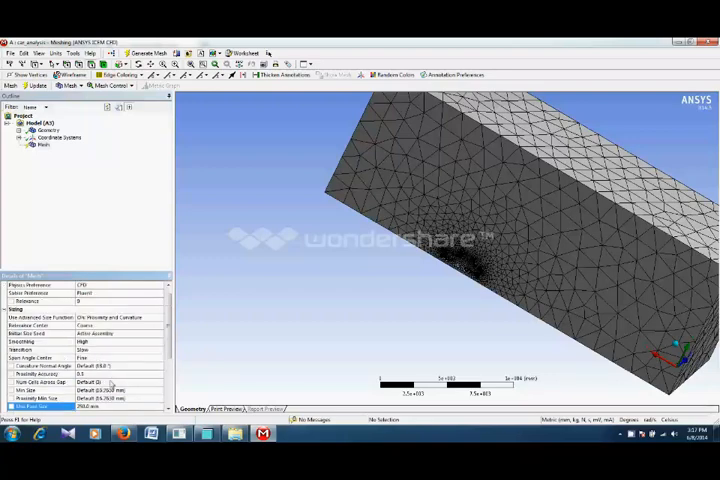
{"action": "scroll", "scroll_direction": "down", "scroll_amount": 3}
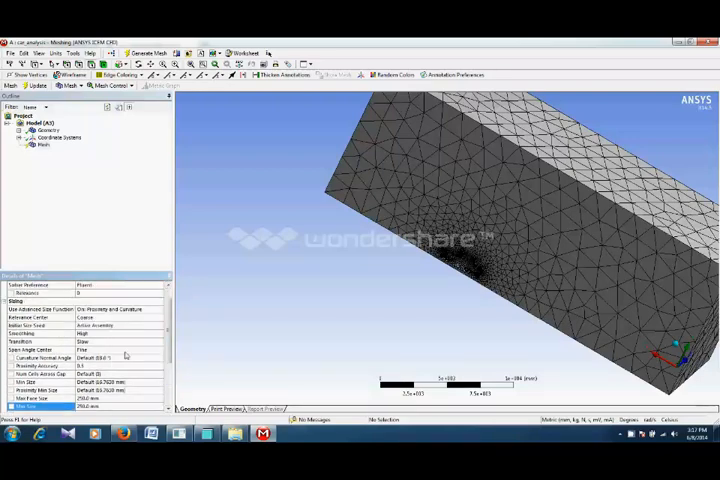
{"action": "scroll", "scroll_direction": "down", "scroll_amount": 3}
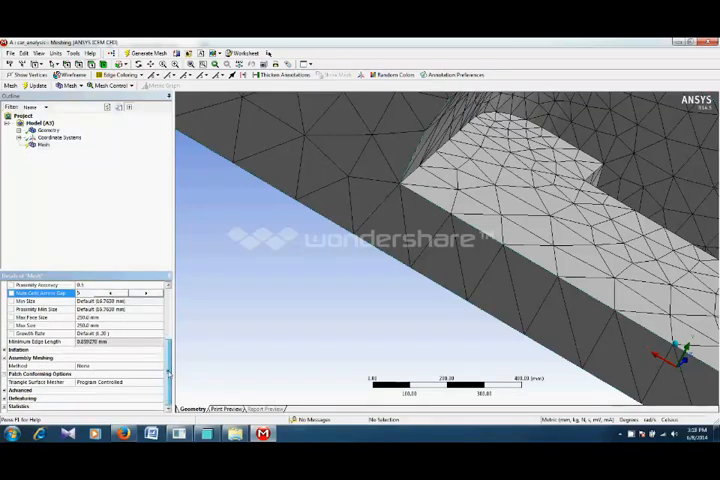
Step: Fit the box domain in view and regenerate the mesh with the finer settings
{"action": "left_click", "coordinate": [44, 144]}
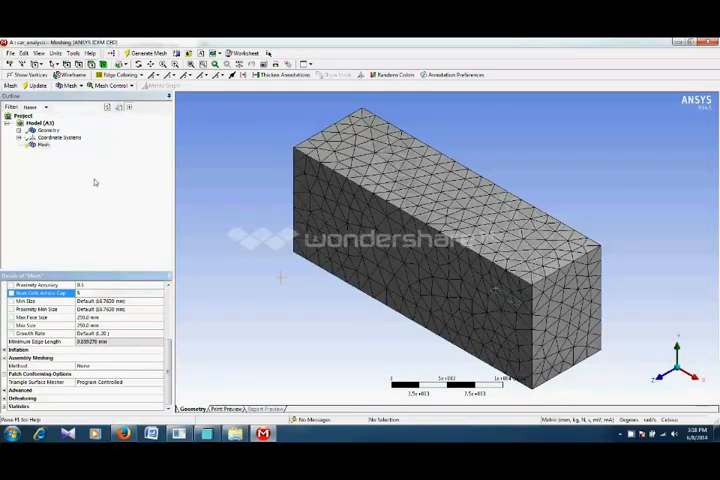
{"action": "right_click", "coordinate": [42, 144]}
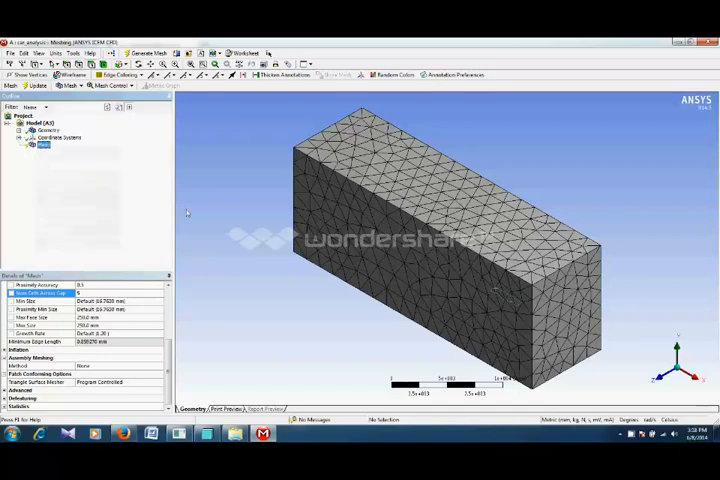
{"action": "left_click", "coordinate": [148, 52]}
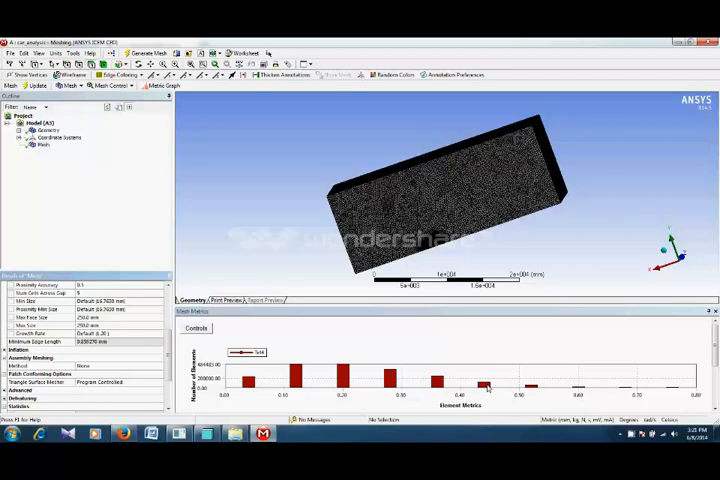
{"action": "mouse_move", "coordinate": [486, 384]}
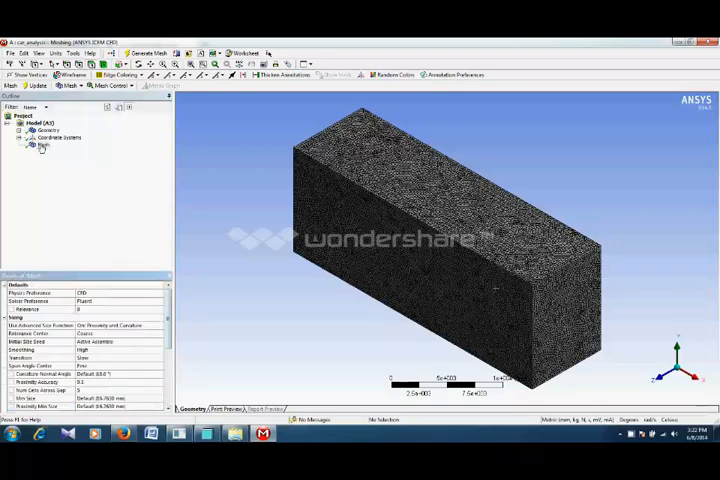
Step: Insert a local Sizing control under Mesh from the Outline context menu
{"action": "right_click", "coordinate": [42, 144]}
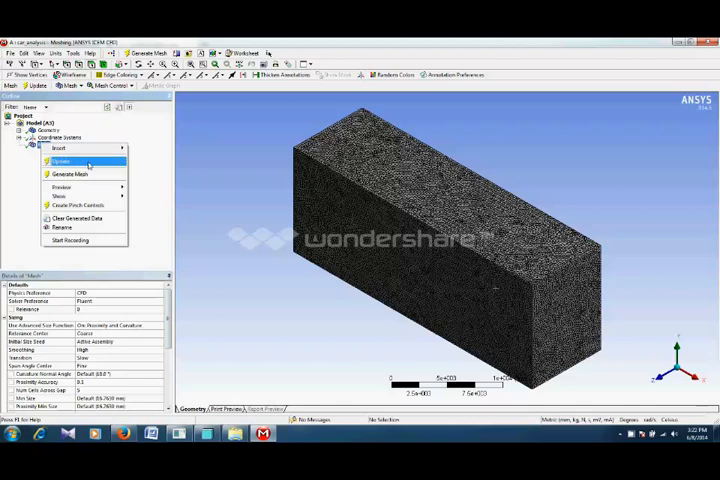
{"action": "left_click", "coordinate": [60, 148]}
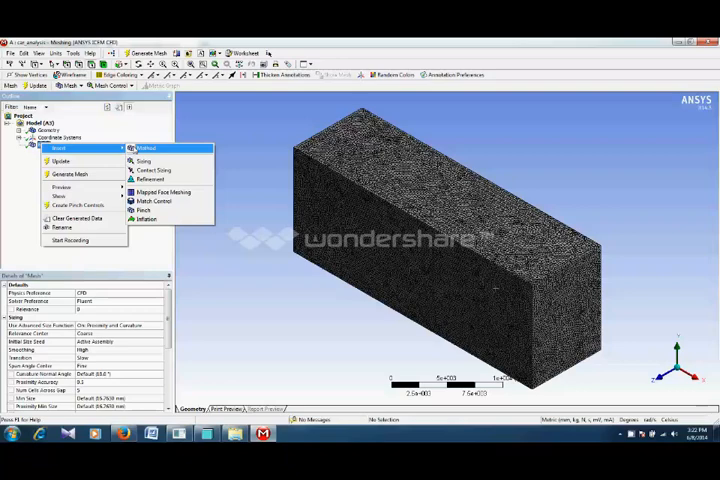
{"action": "left_click", "coordinate": [144, 160]}
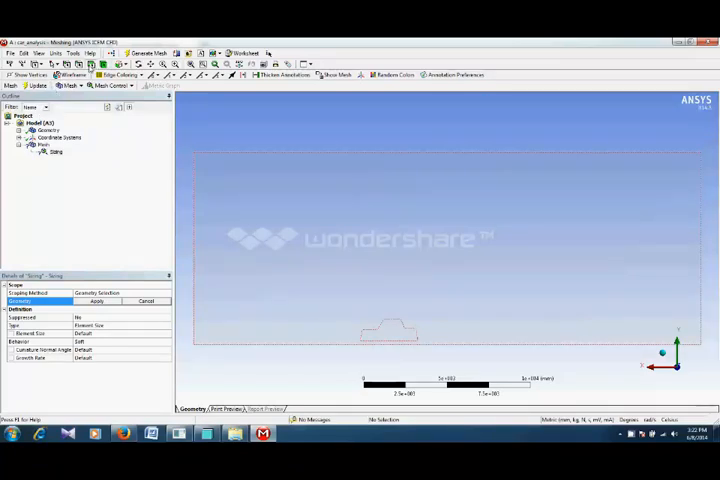
Step: Scope the sizing to the car body face using the Face selection filter
{"action": "left_click", "coordinate": [56, 74]}
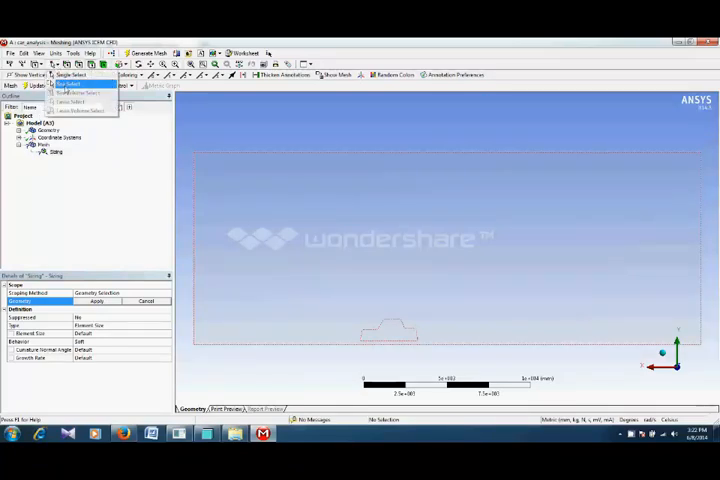
{"action": "left_click", "coordinate": [76, 76]}
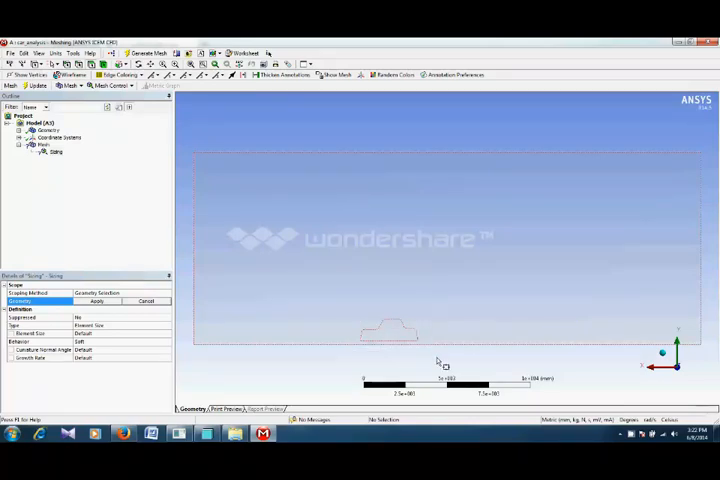
{"action": "left_click", "coordinate": [390, 330]}
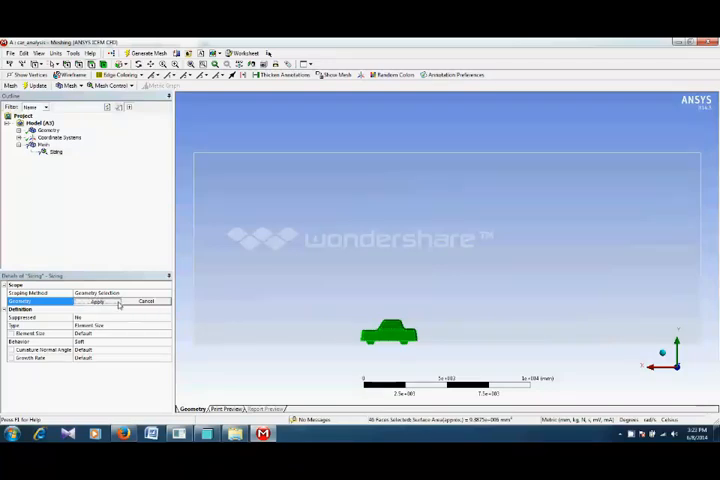
{"action": "left_click", "coordinate": [96, 300]}
{"action": "type", "text": "10."}
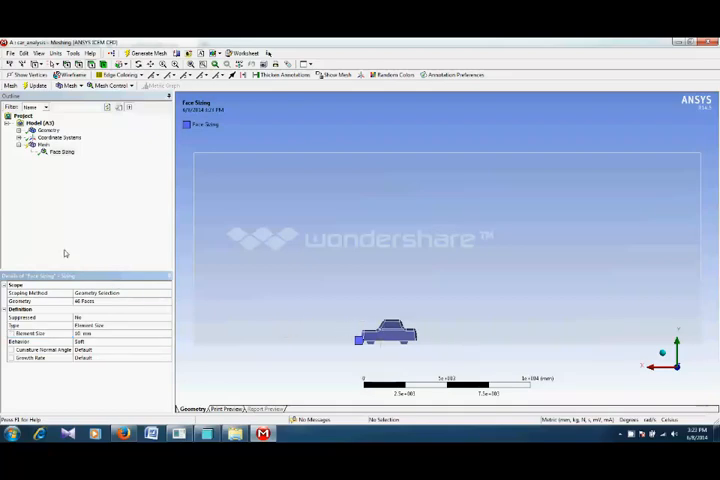
Step: Regenerate the mesh with the new face sizing applied
{"action": "right_click", "coordinate": [44, 144]}
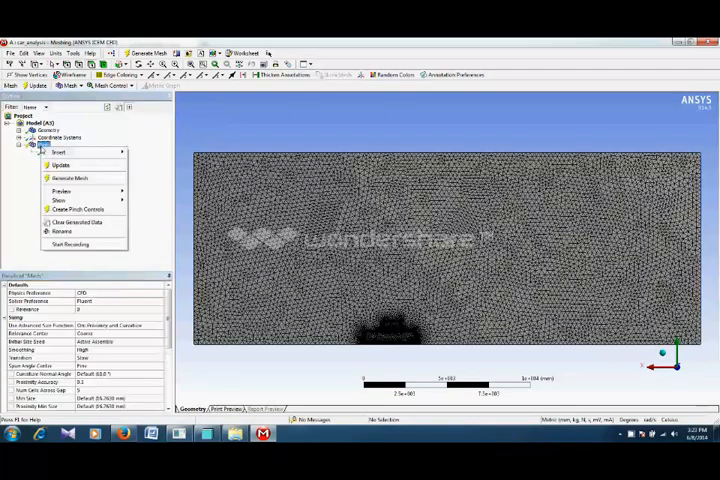
{"action": "left_click", "coordinate": [72, 222]}
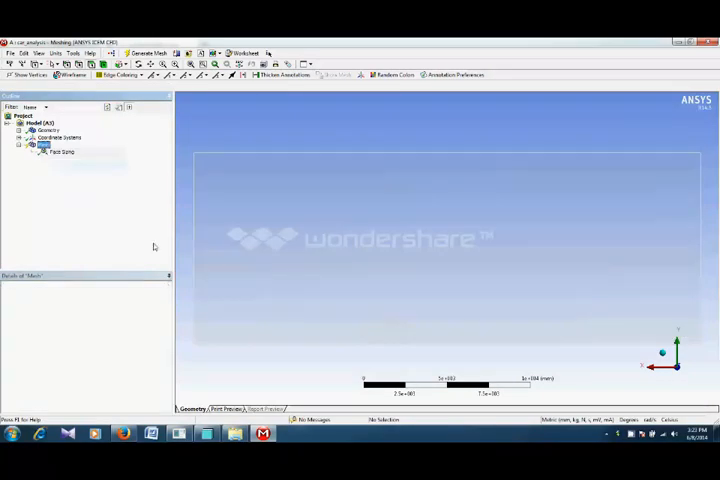